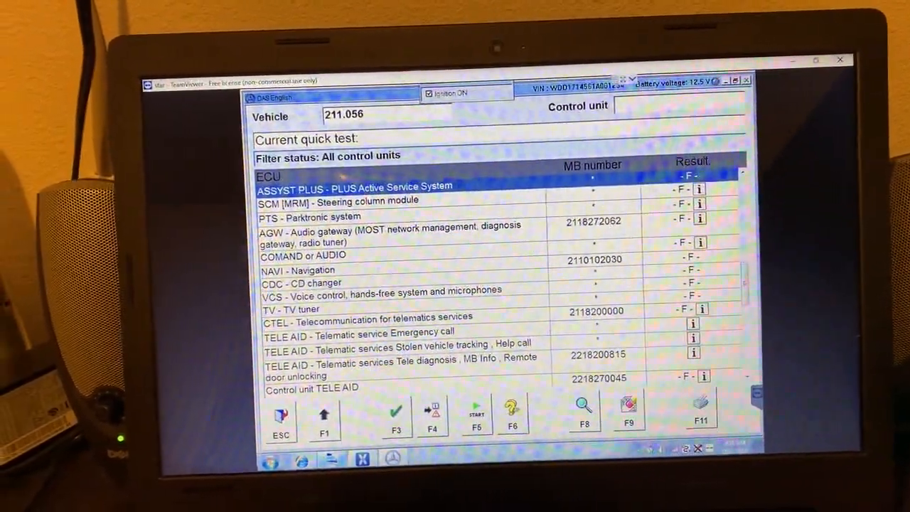
Step: Scroll the quick test list down to the ASSYST PLUS - PLUS Active Service System entry
scroll(down, 3)
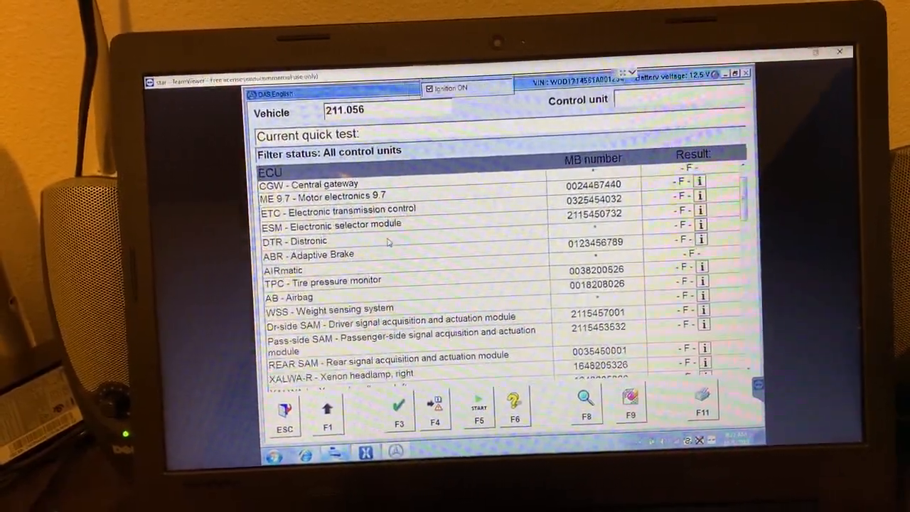
scroll(down, 3)
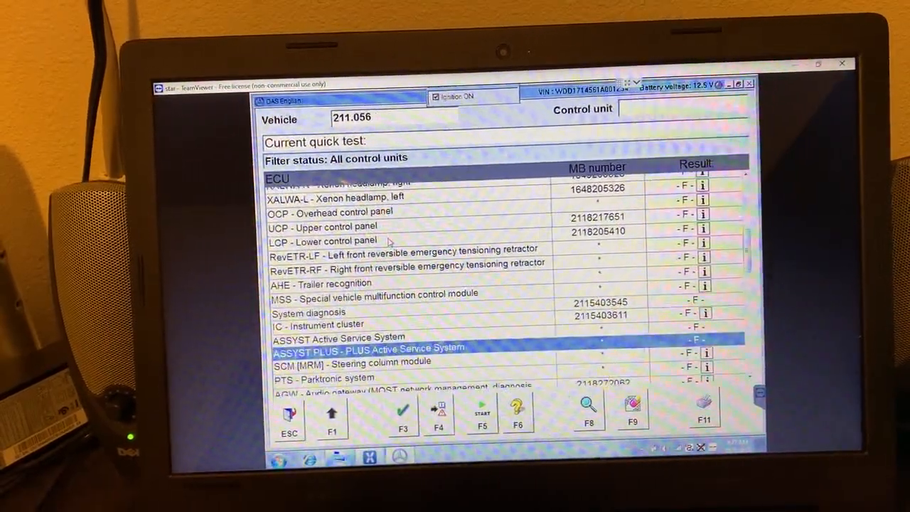
scroll(down, 3)
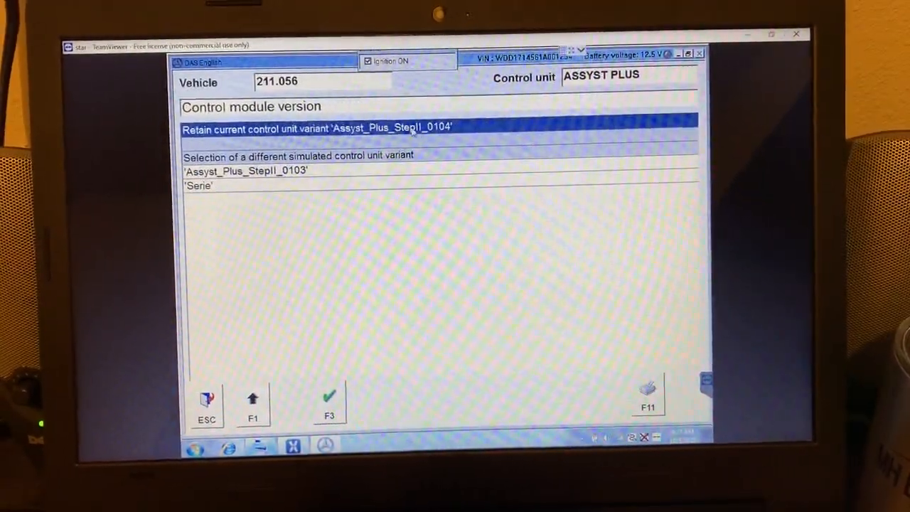
Step: Retain the current control unit variant Assyst_Plus_StepII_0104 and continue to the ASSYST PLUS menu
click(328, 396)
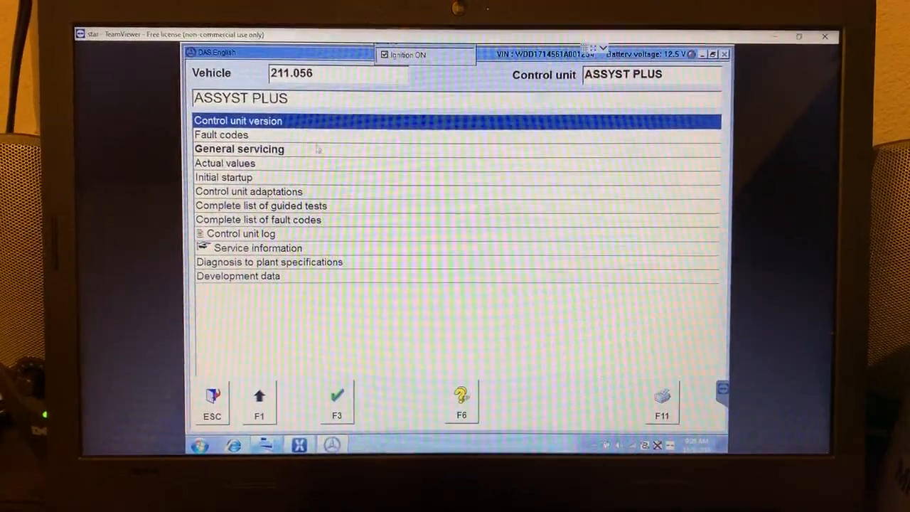
Step: Go into General servicing and choose Confirm overall maintenance
click(238, 149)
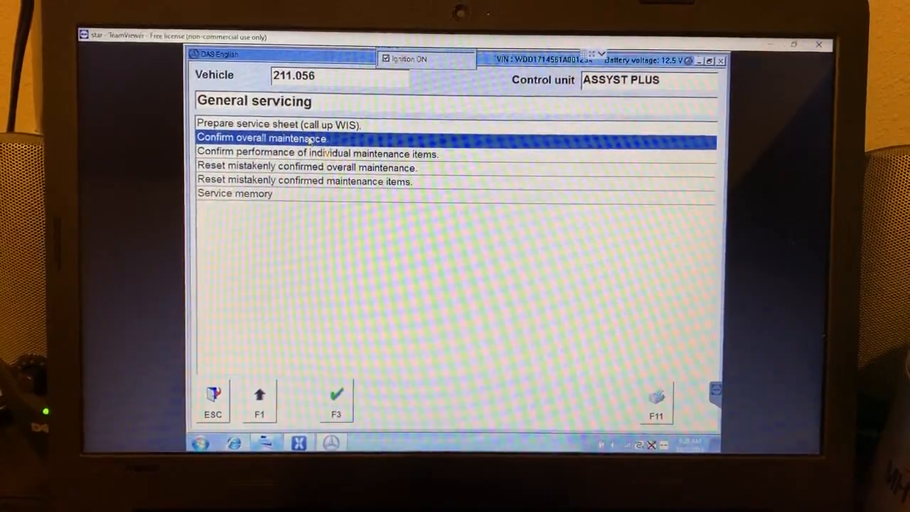
click(336, 398)
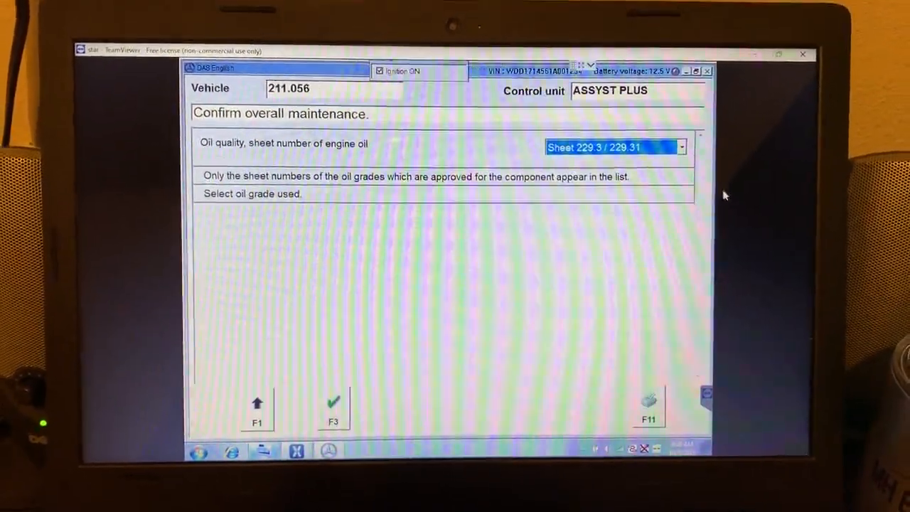
Step: Select engine oil grade Sheet 229.5 / 229.51 and confirm the overall maintenance
click(679, 146)
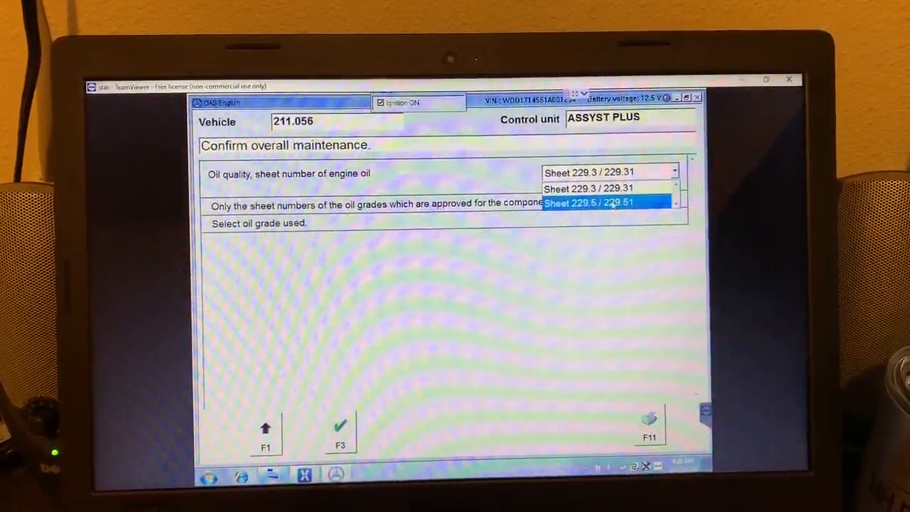
click(608, 202)
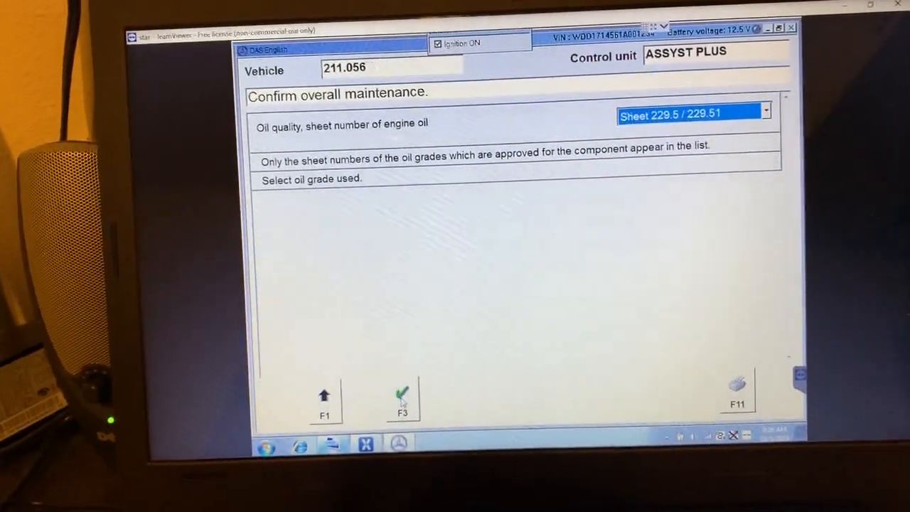
click(401, 395)
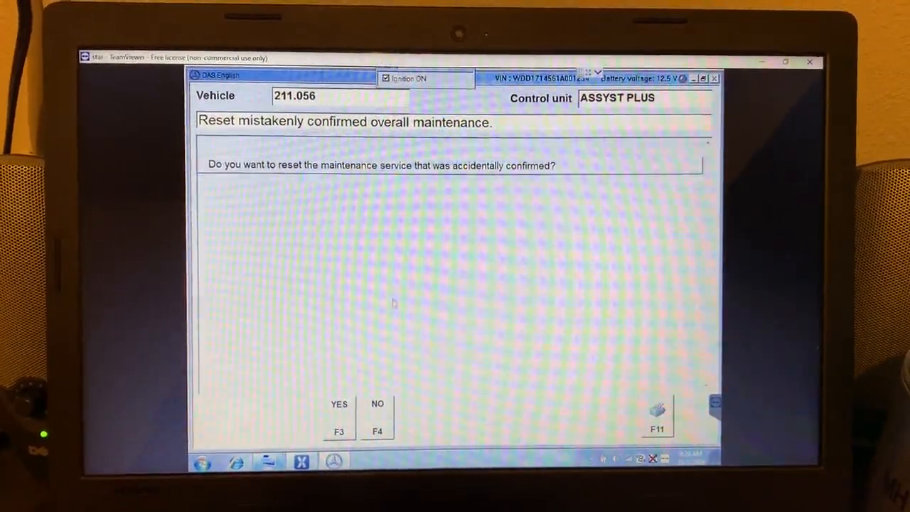
Step: Answer NO to resetting the confirmed maintenance so it stays in place
click(376, 404)
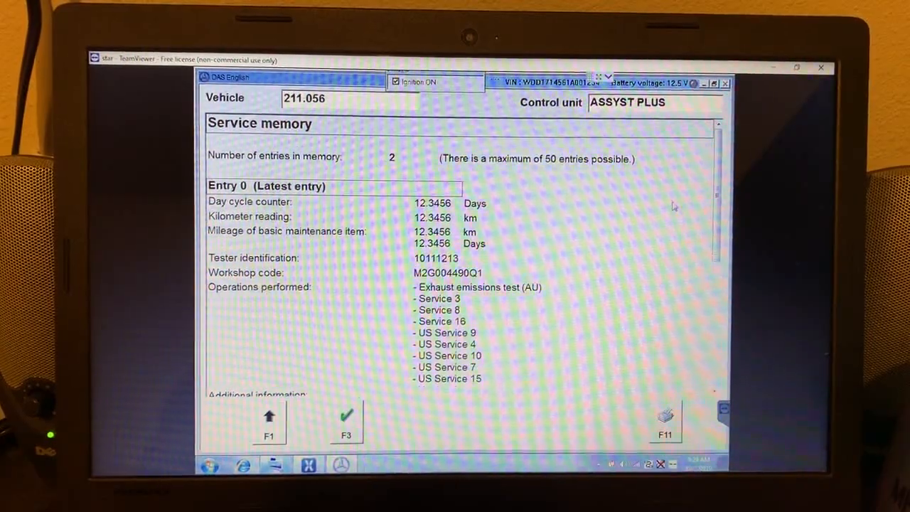
scroll(down, 3)
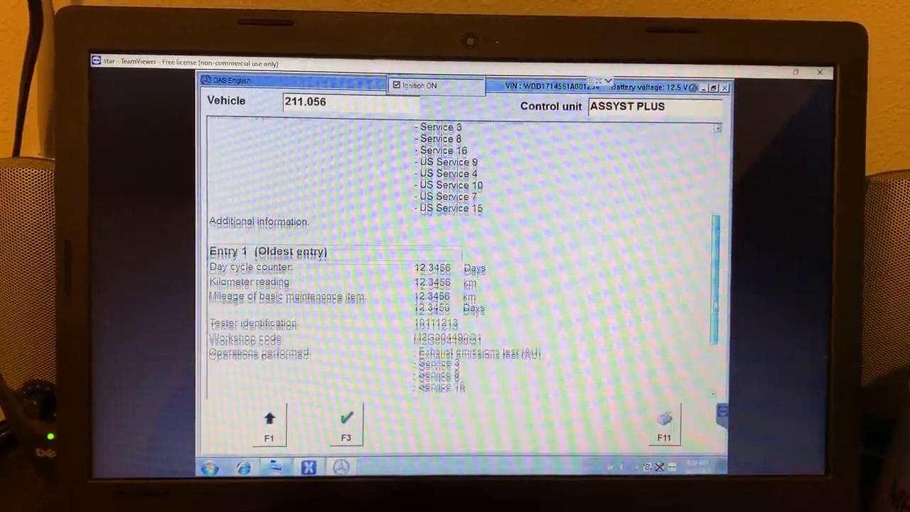
scroll(down, 3)
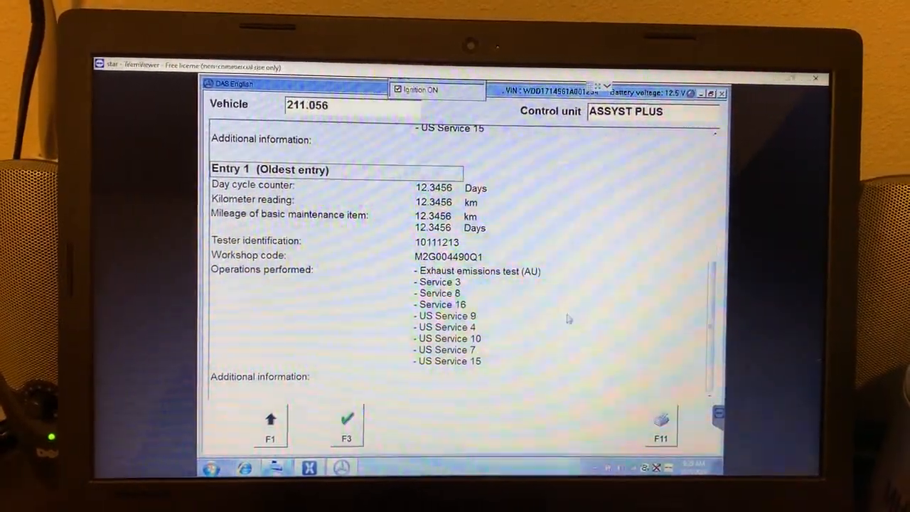
scroll(up, 3)
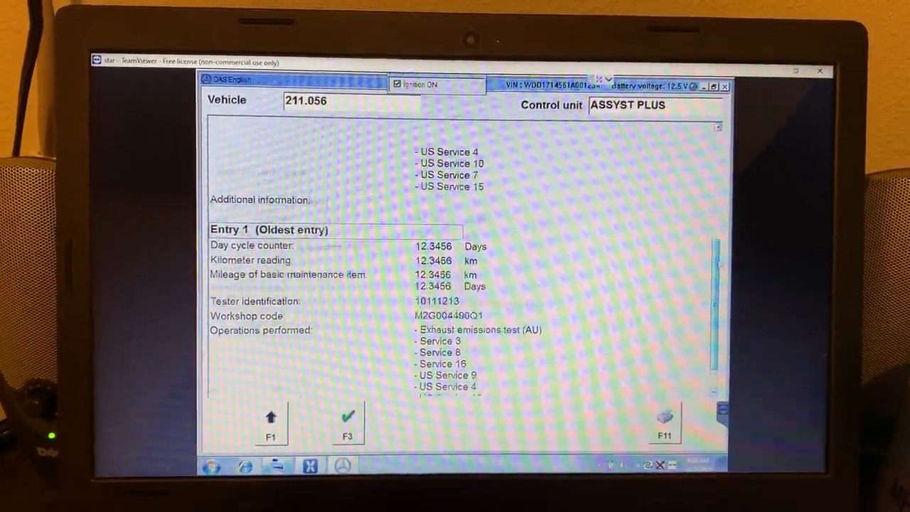
scroll(up, 3)
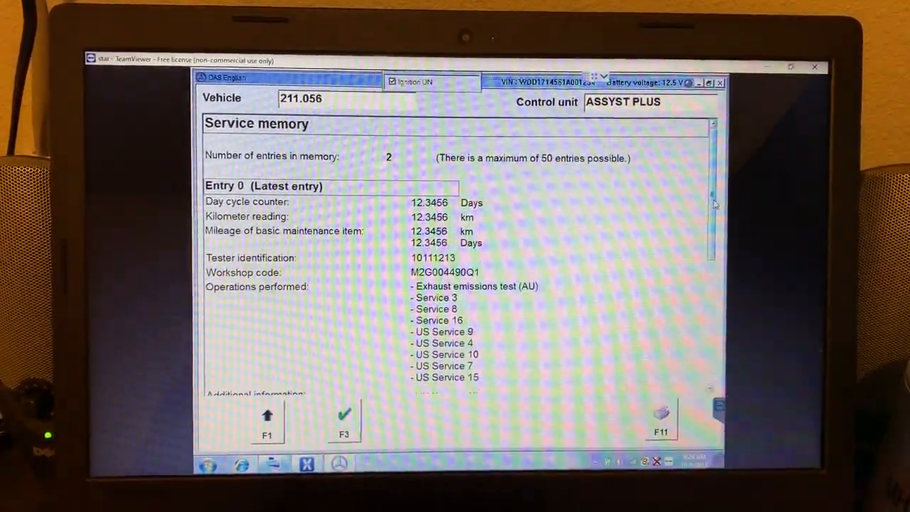
scroll(down, 3)
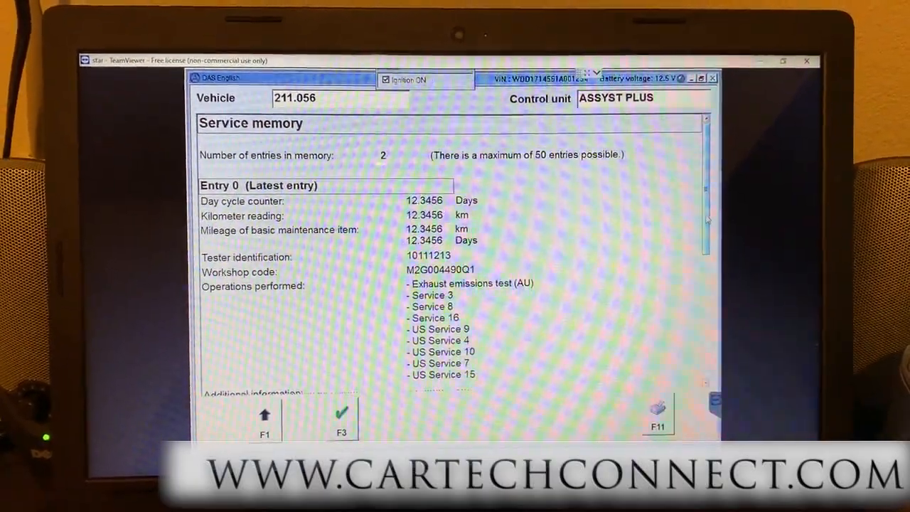
scroll(down, 3)
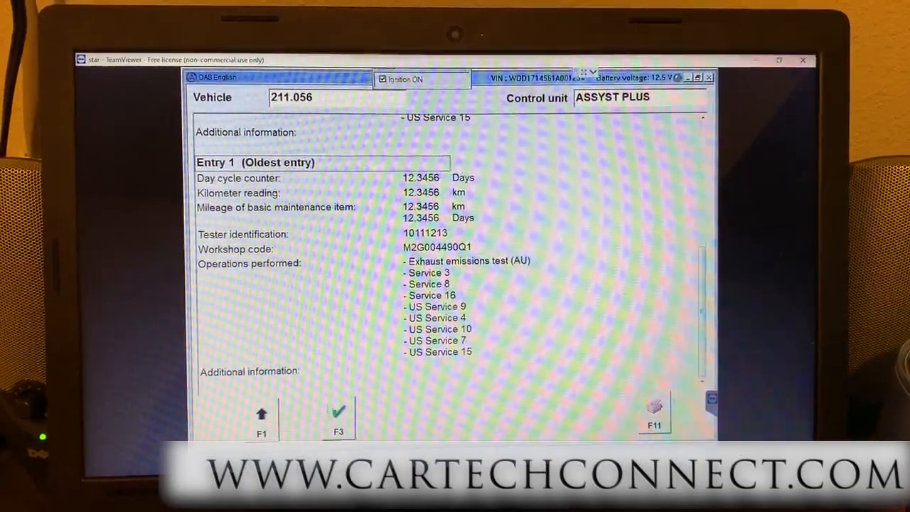